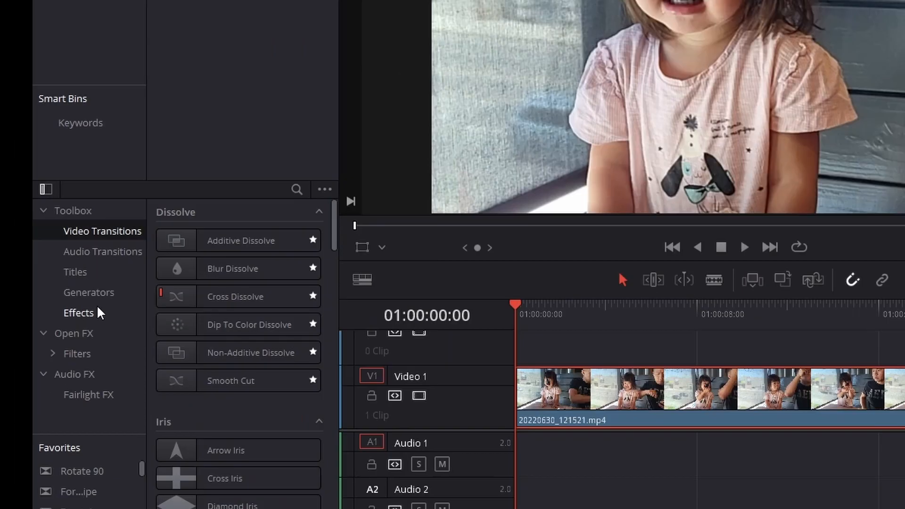
- Show the Toolbox Effects list and pick up the Fusion Composition effect
left_click(79, 312)
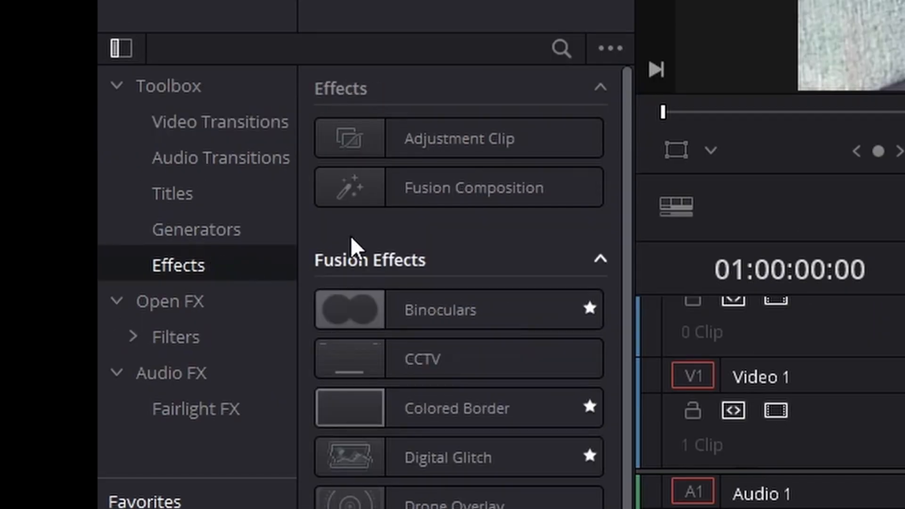
left_click(459, 187)
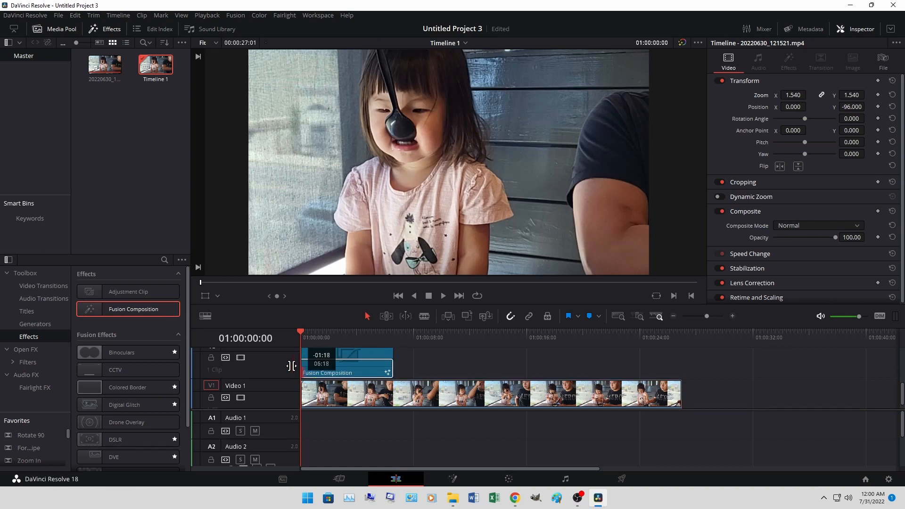
- Drop the Fusion Composition on V2 over the video and move the playhead into it
left_click(347, 362)
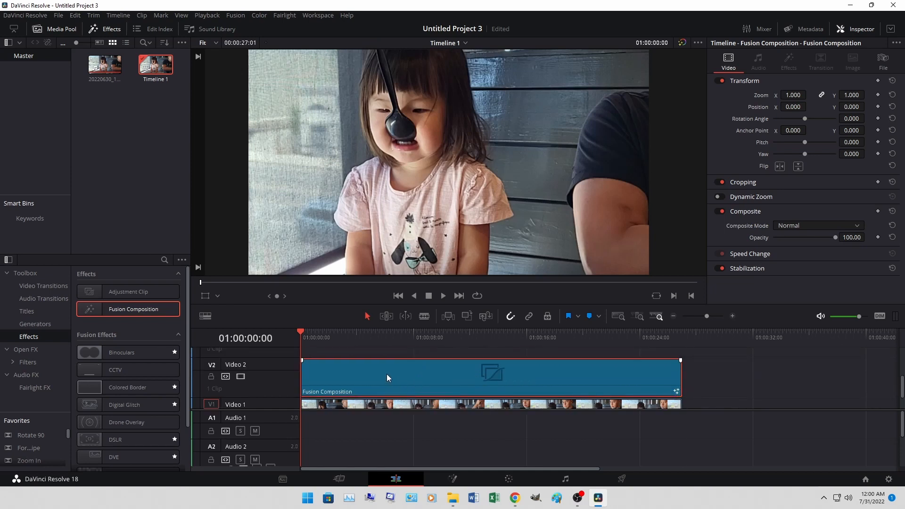
left_click(339, 332)
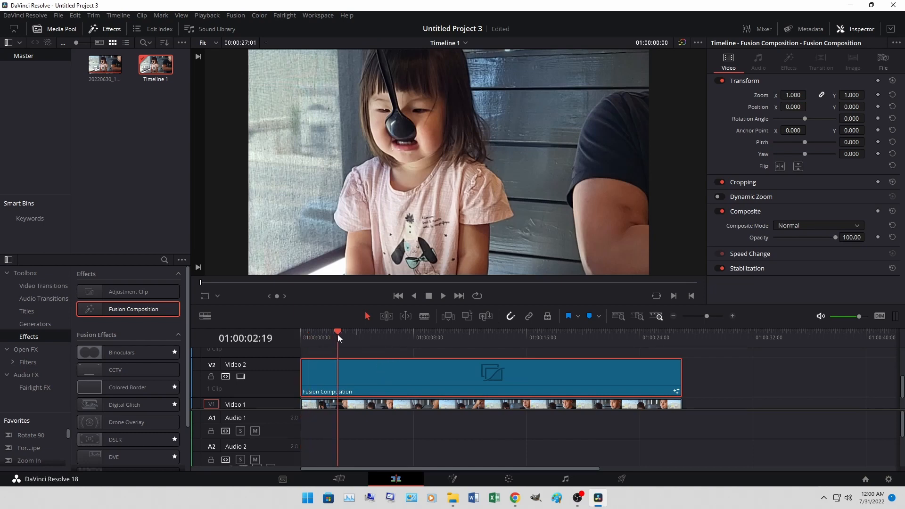
left_click(348, 332)
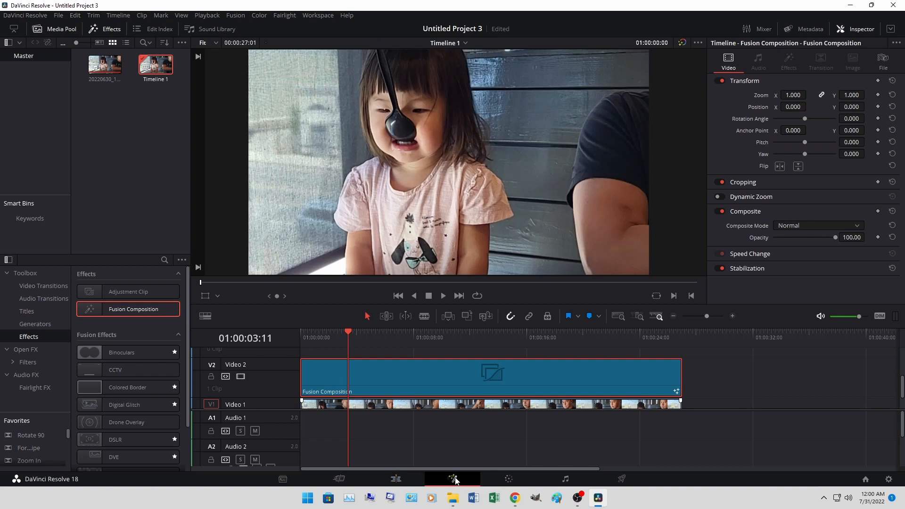
- Switch to the Fusion page, select MediaOut1, and show the Effects library
left_click(452, 479)
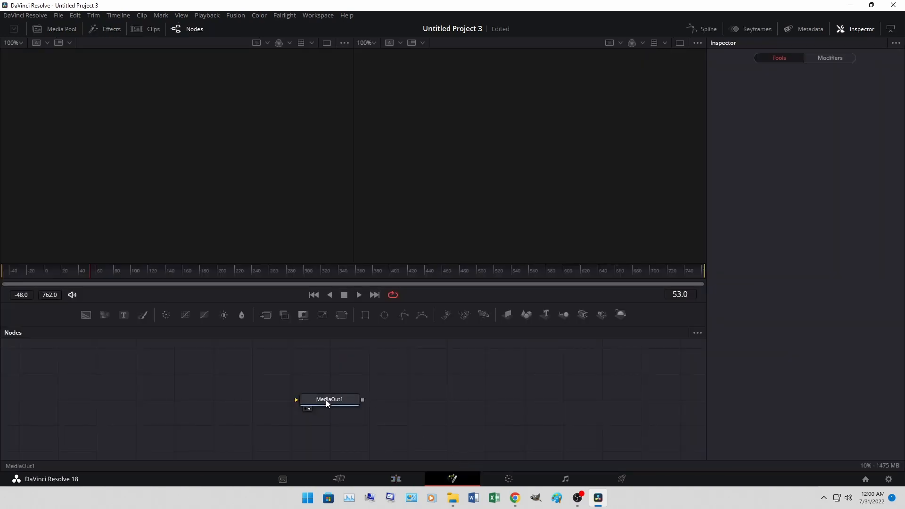
left_click(328, 399)
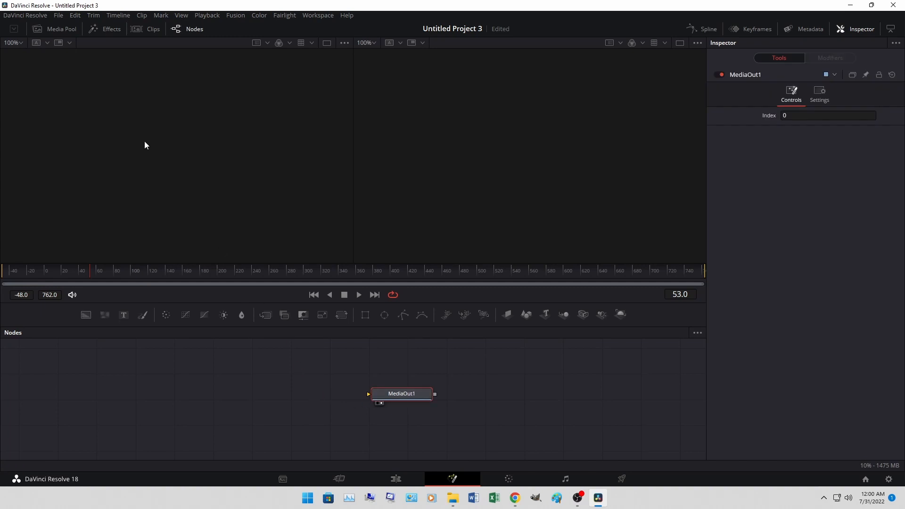
left_click(110, 29)
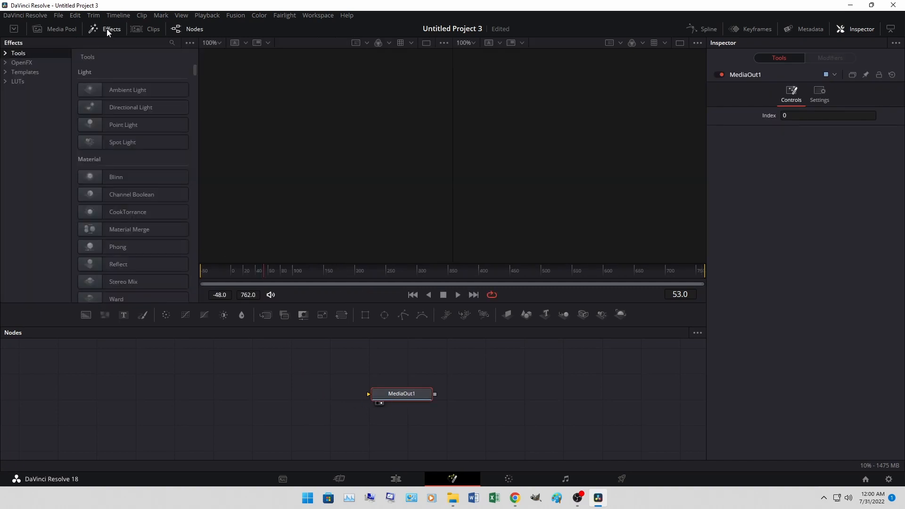
mouse_move(32, 75)
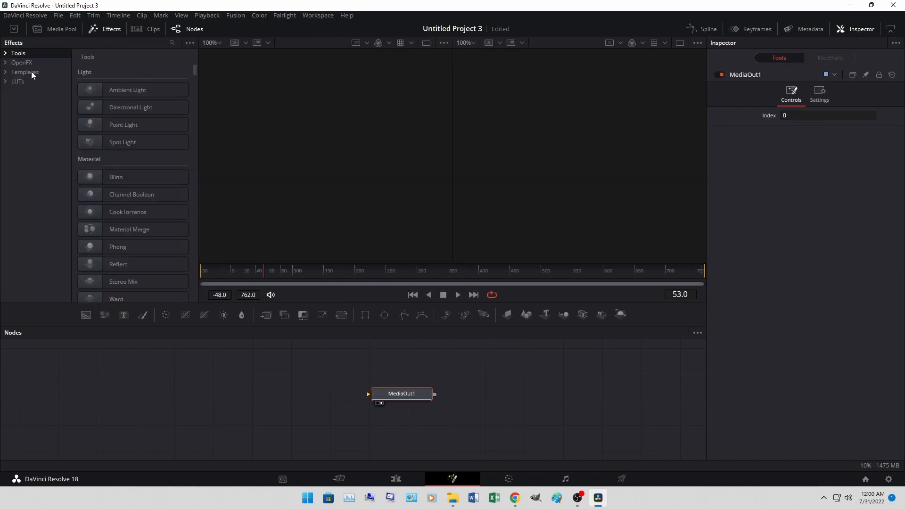
- Open Templates in the Effects panel and scroll down to the Particles section
left_click(25, 72)
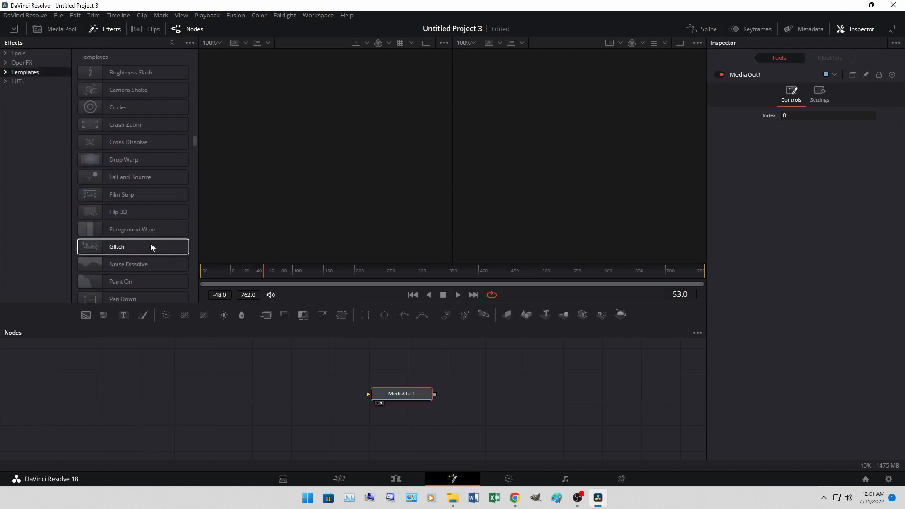
scroll("down", 3)
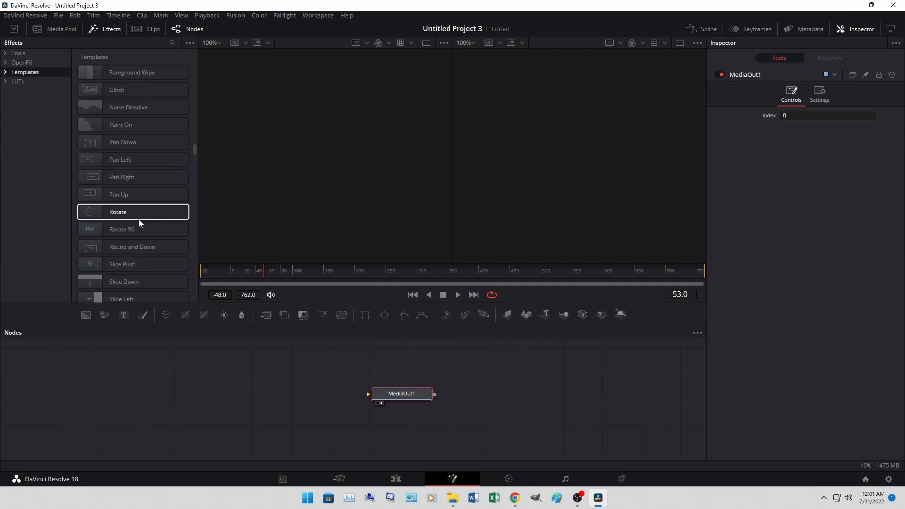
scroll("down", 3)
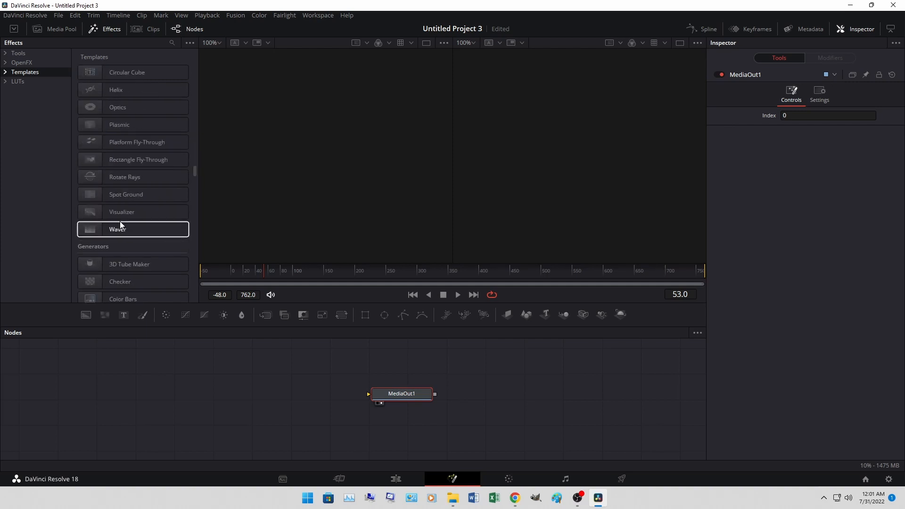
scroll("down", 3)
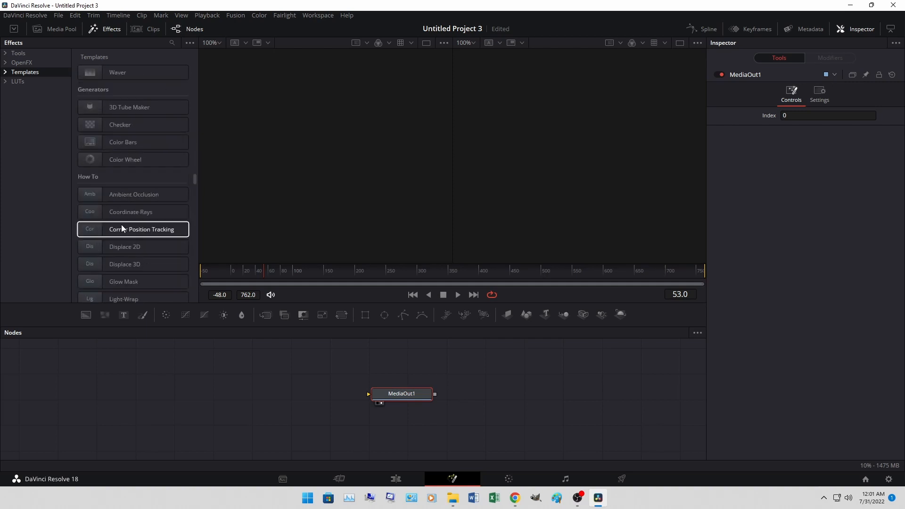
scroll("down", 3)
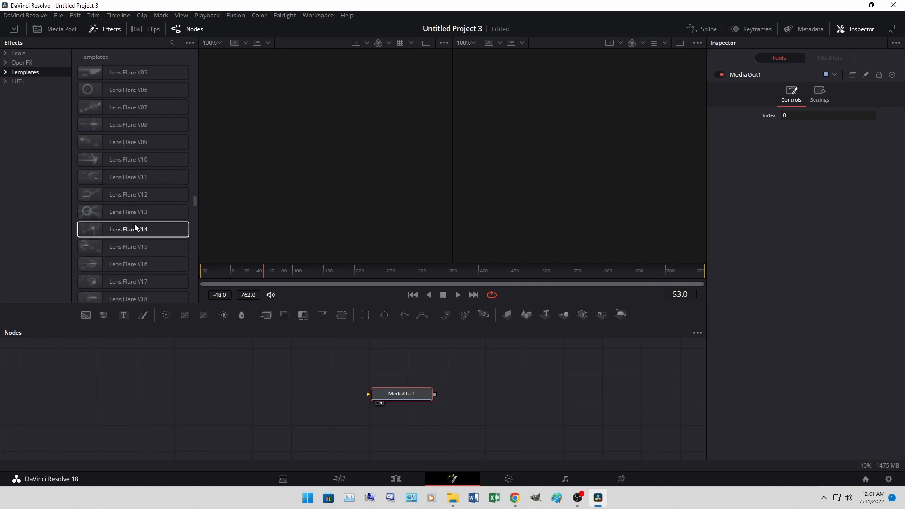
scroll("down", 3)
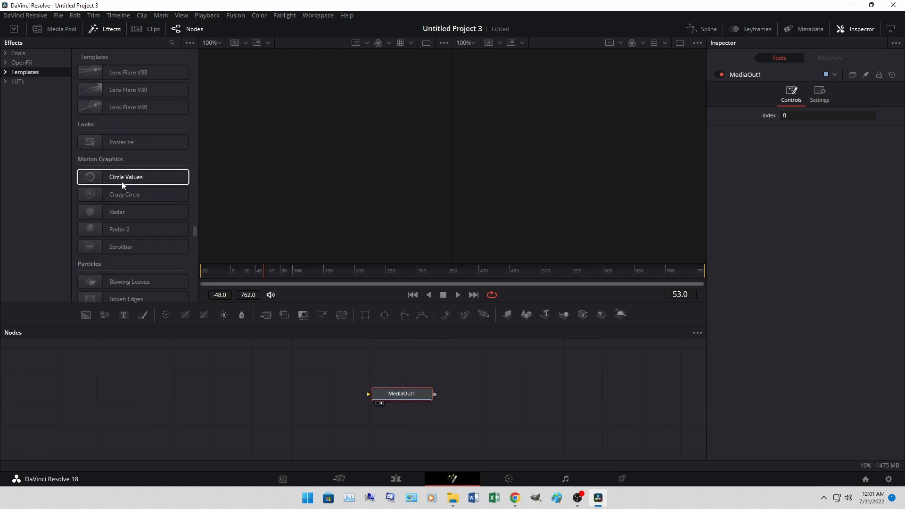
scroll("down", 3)
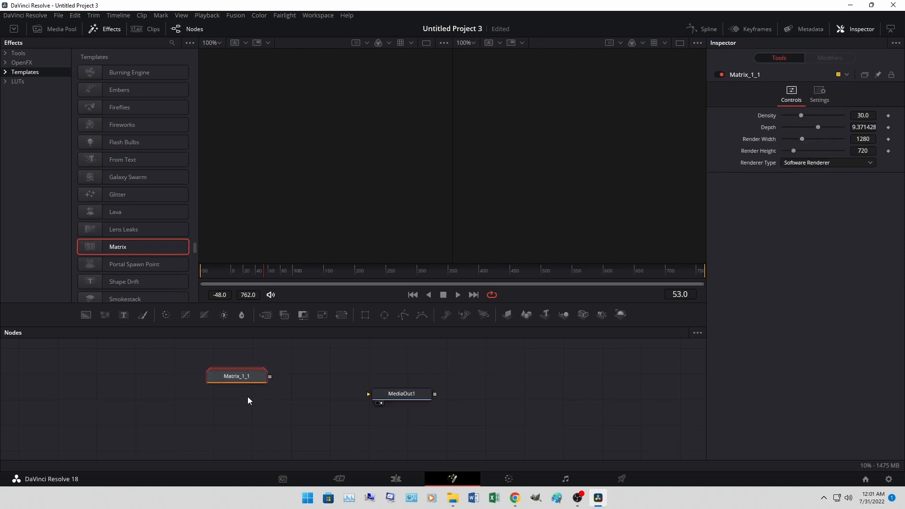
mouse_move(269, 376)
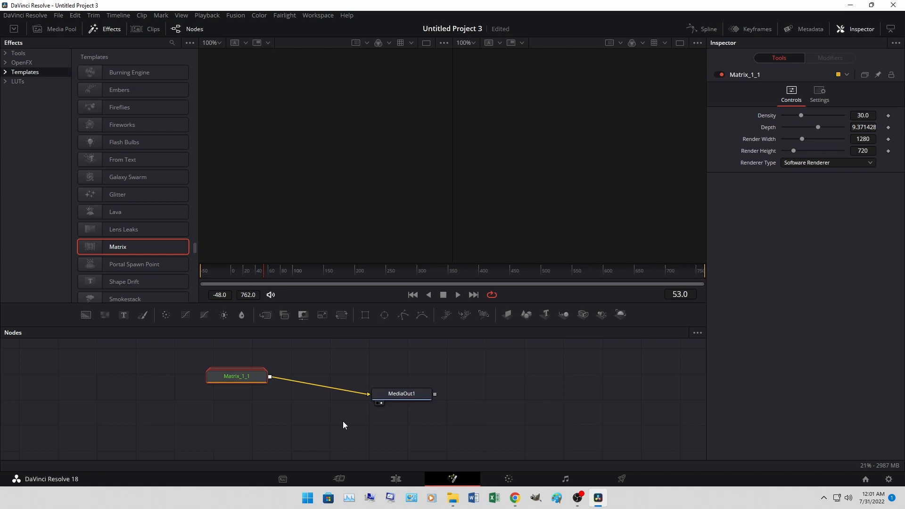
mouse_move(342, 420)
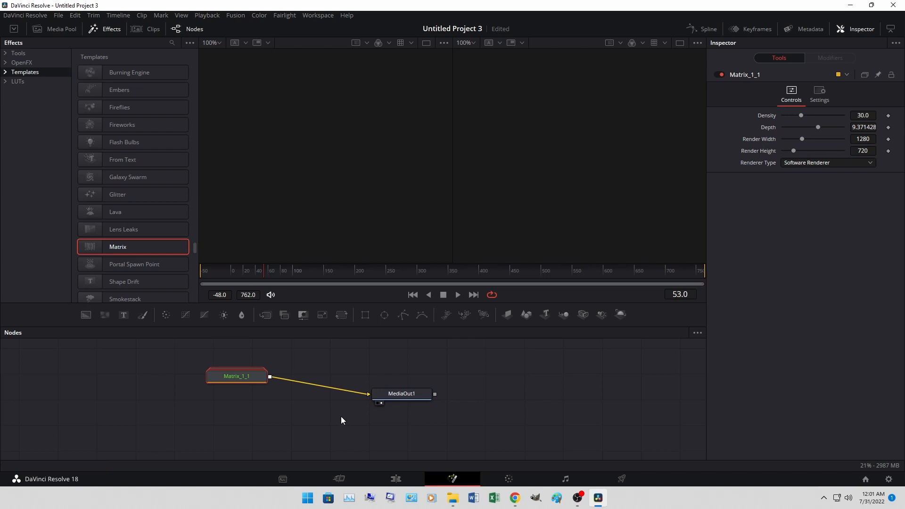
- View MediaOut1 showing the Matrix green code rain, then return to the Edit page
left_click(402, 393)
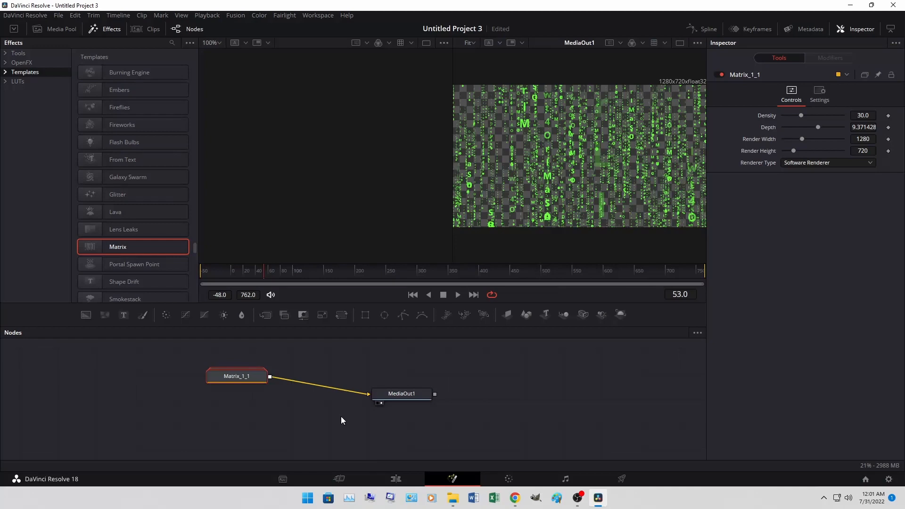
mouse_move(651, 216)
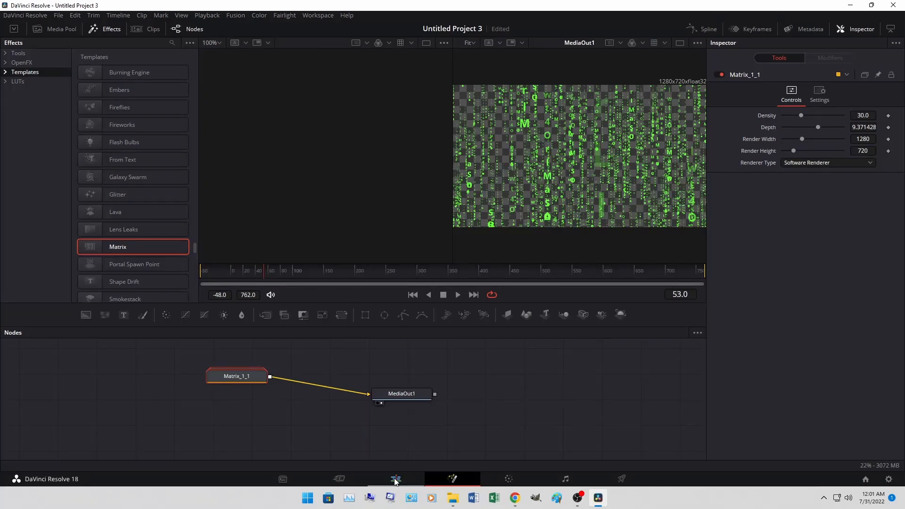
left_click(395, 479)
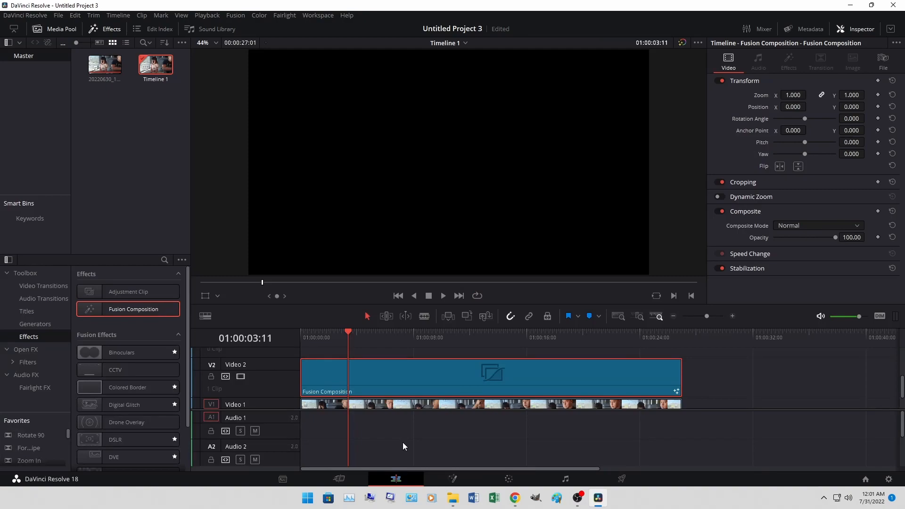